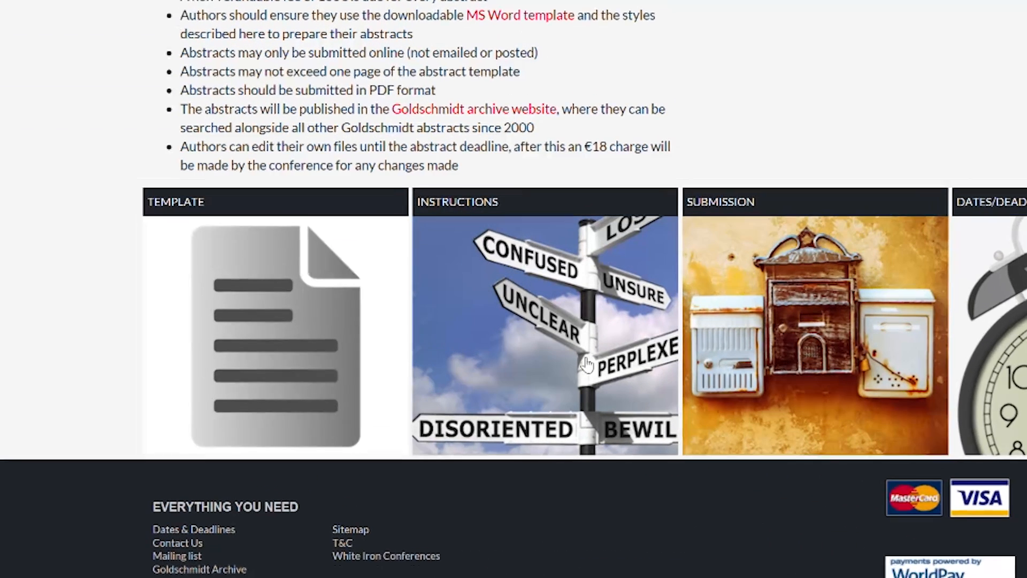
Open the abstract template and replace its title placeholder with 'Example abstract'
scroll("down", 3)
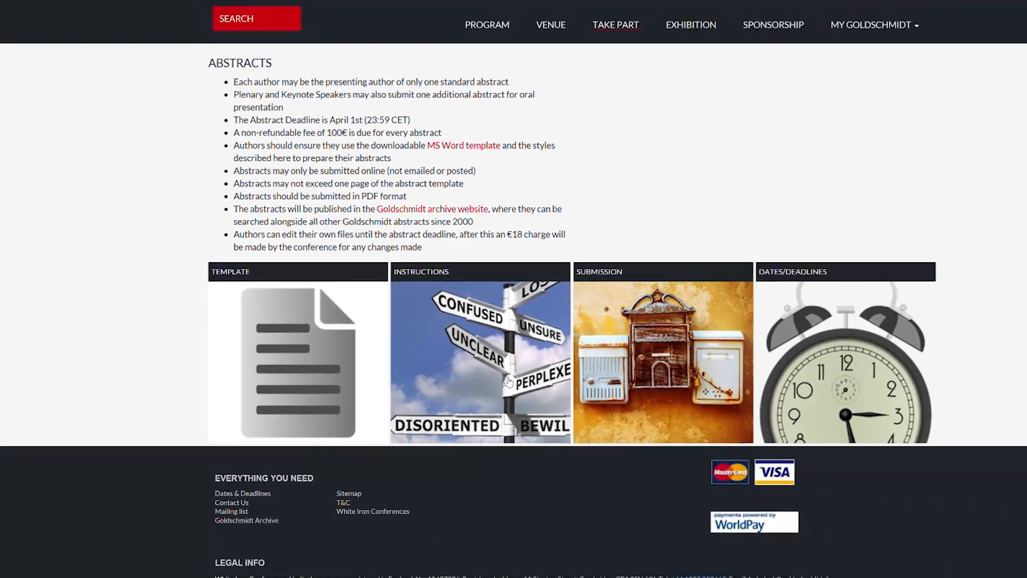
scroll("down", 3)
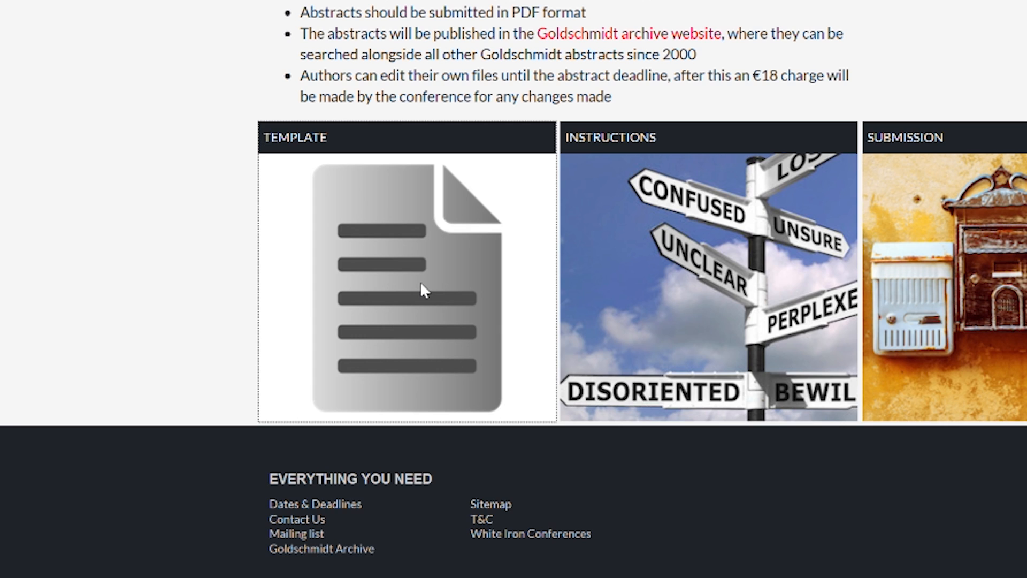
left_click(422, 290)
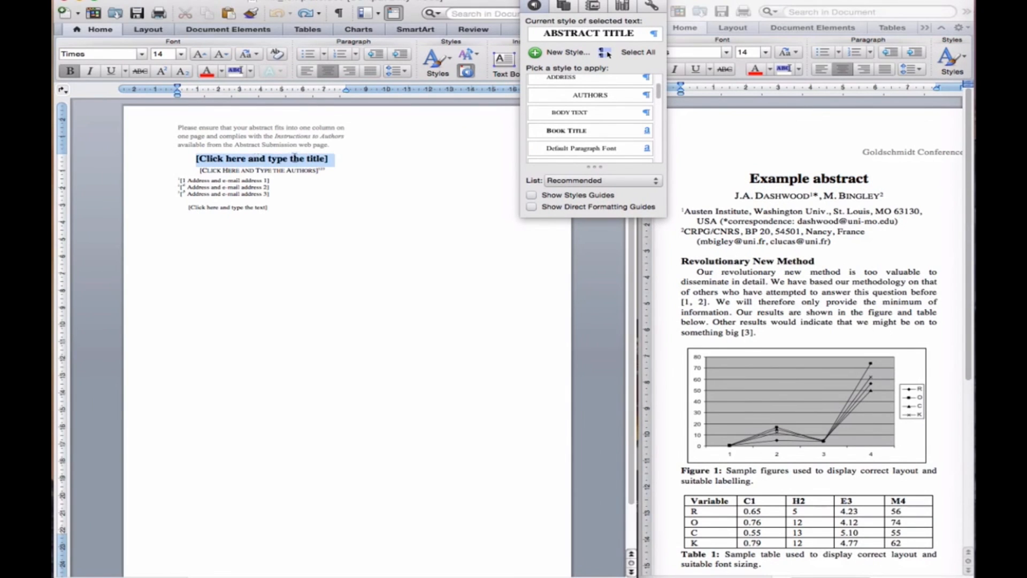
left_click(257, 170)
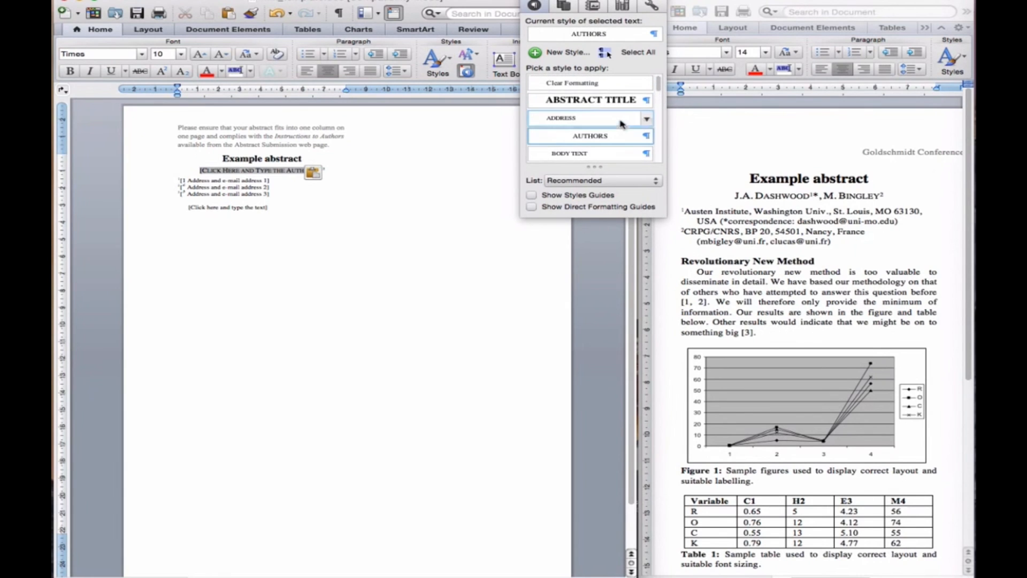
Enter authors 'J.A. Dashwood1*, M. Bingley2' with superscript affiliation marks
left_click(586, 100)
type("J.A. DASHWOOD1*, M. BINGLEY2")
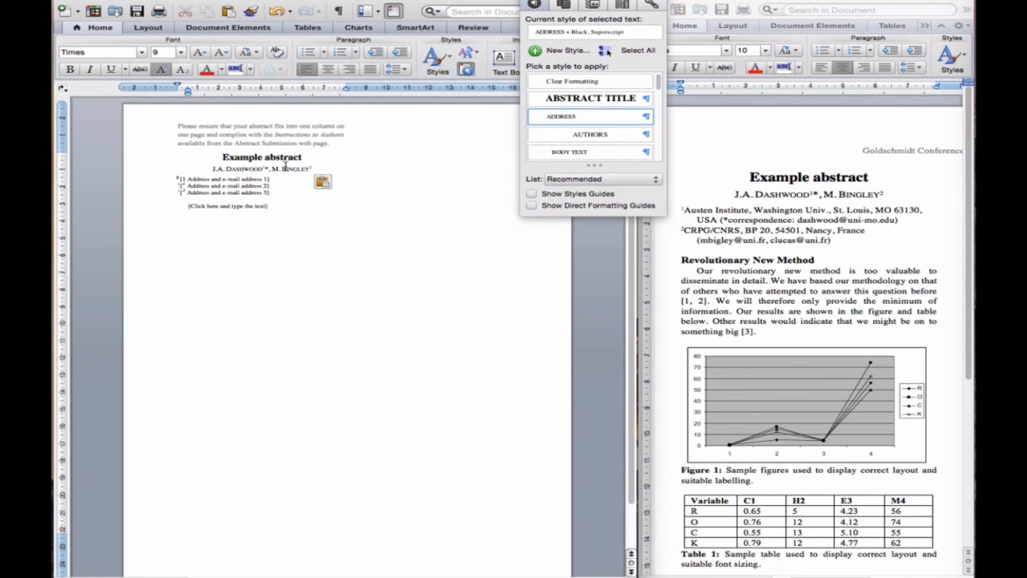
Replace the address placeholders with the Austen Institute and CRPG/CNRS affiliations and e-mails
left_click(591, 134)
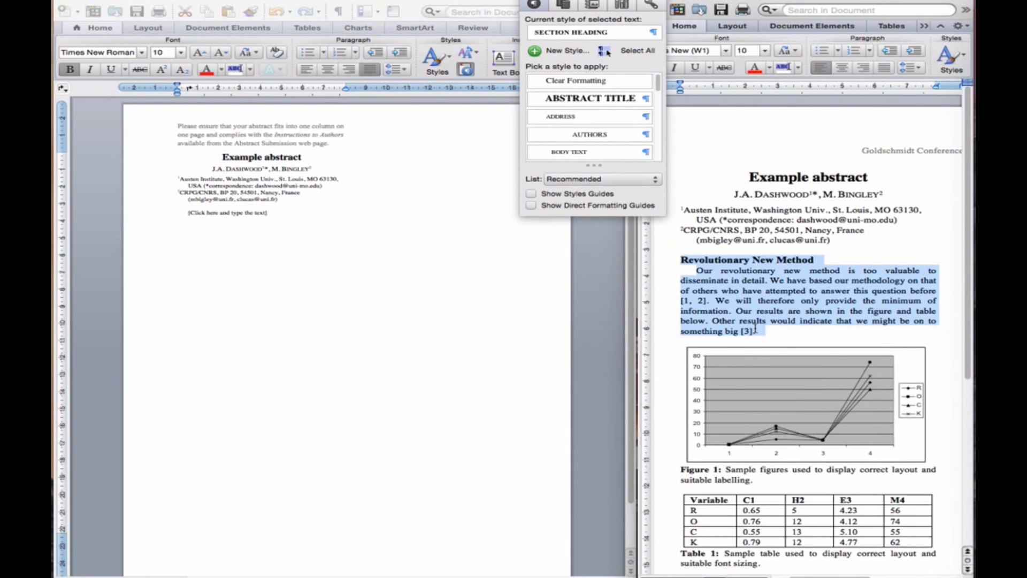
Fill the body with Revolutionary New Method, chart, table, Discussion of Results and references
scroll("down", 3)
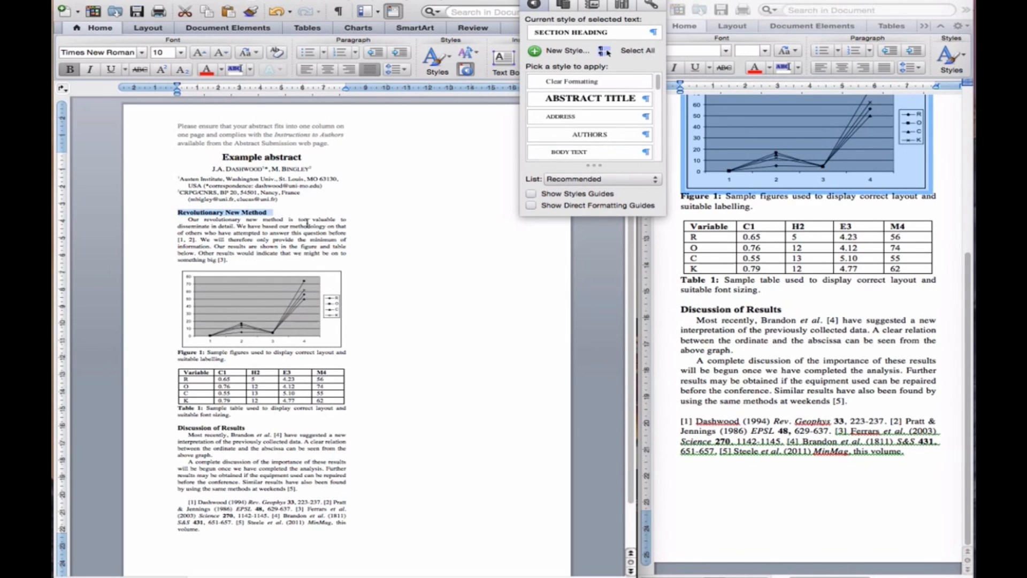
scroll("down", 3)
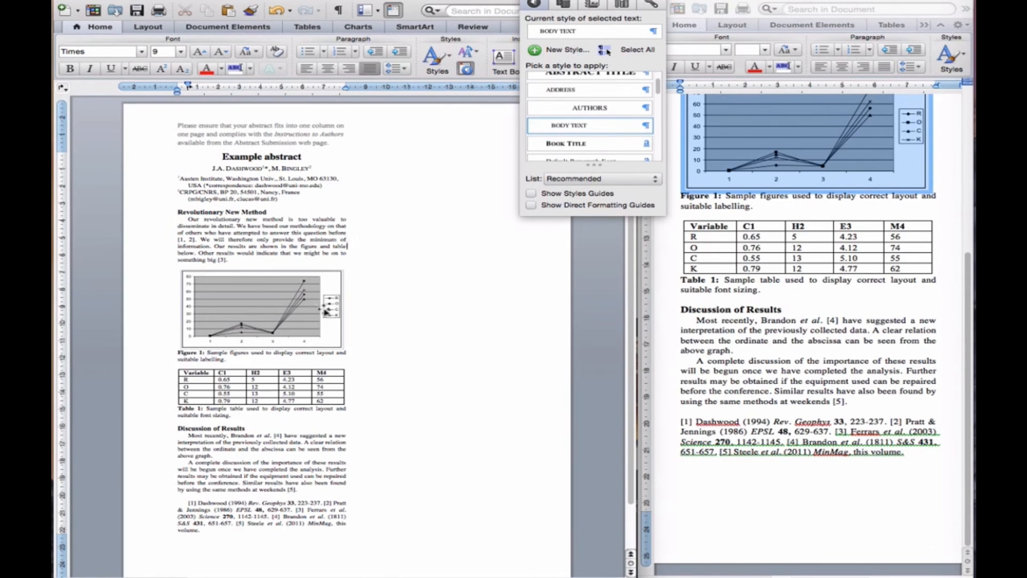
left_click(258, 314)
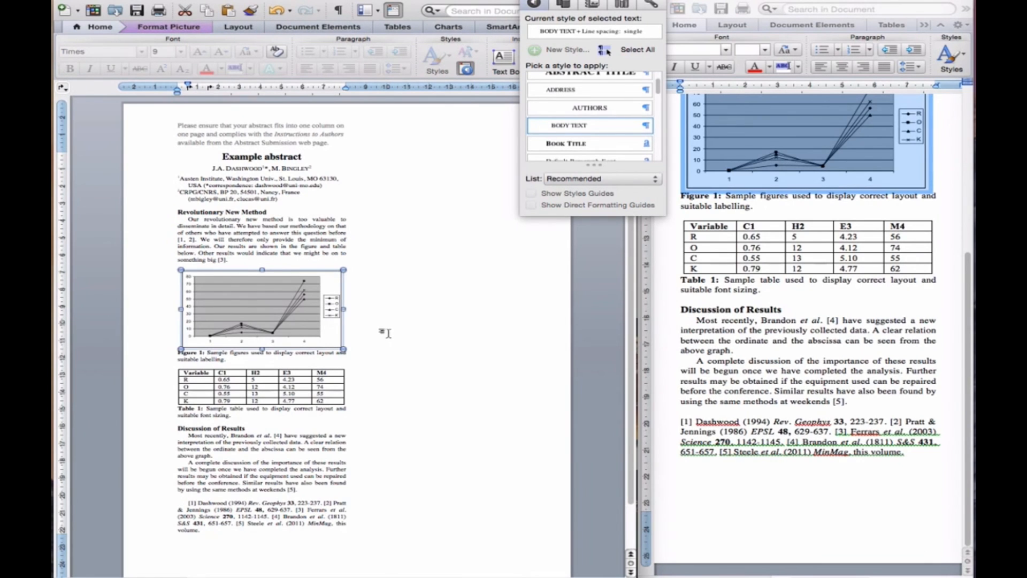